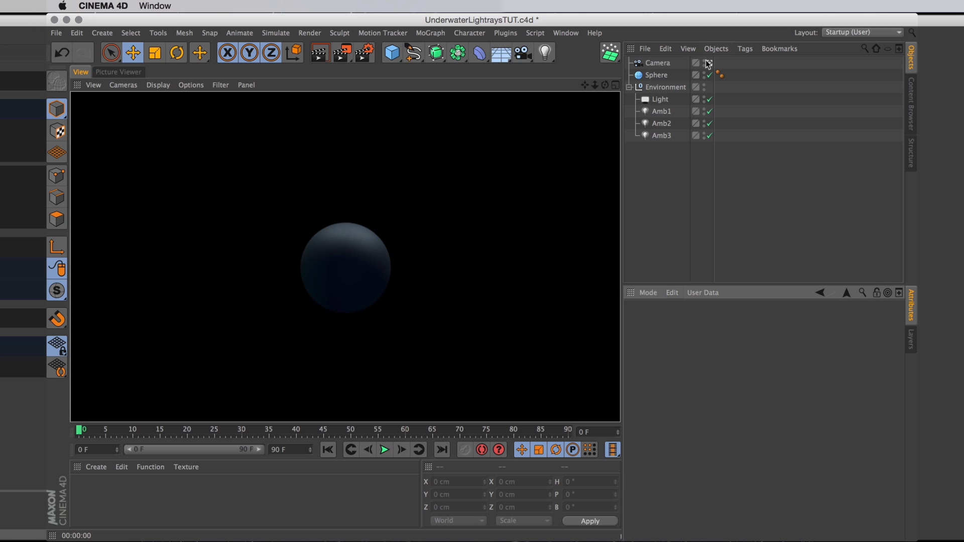
mouse_move(711, 63)
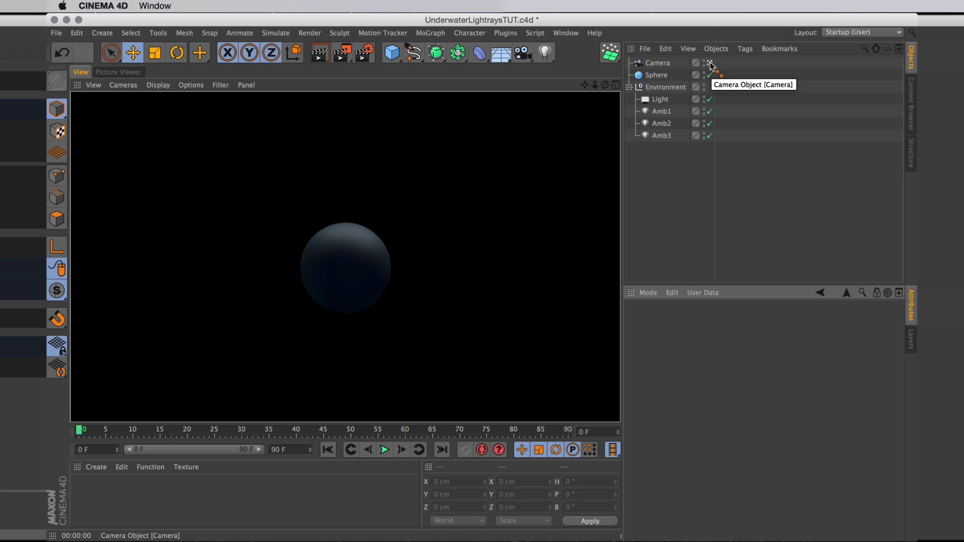
Switch off the scene camera so the viewport shows the editor view
click(709, 63)
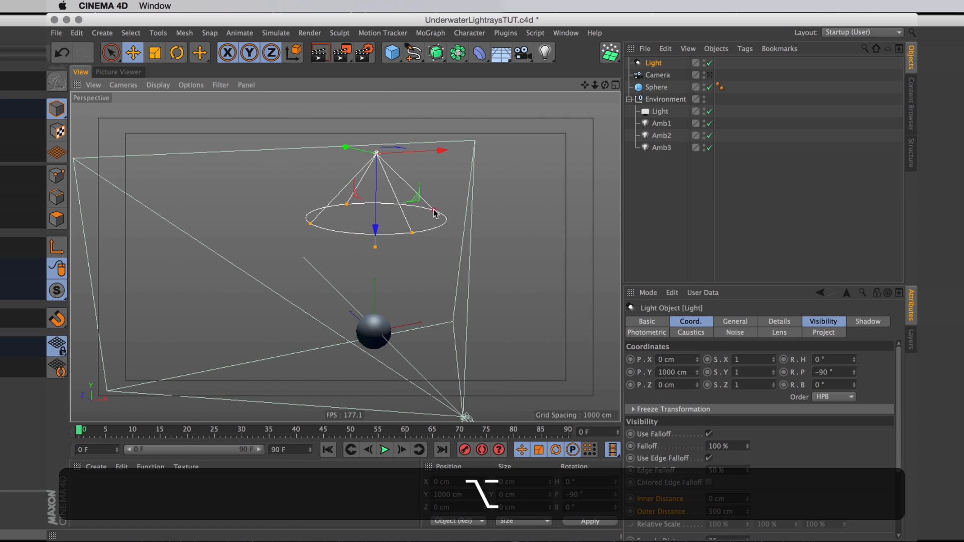
Give the spotlight blue colour (82,127,212) and volumetric visible light, then render a preview
click(734, 321)
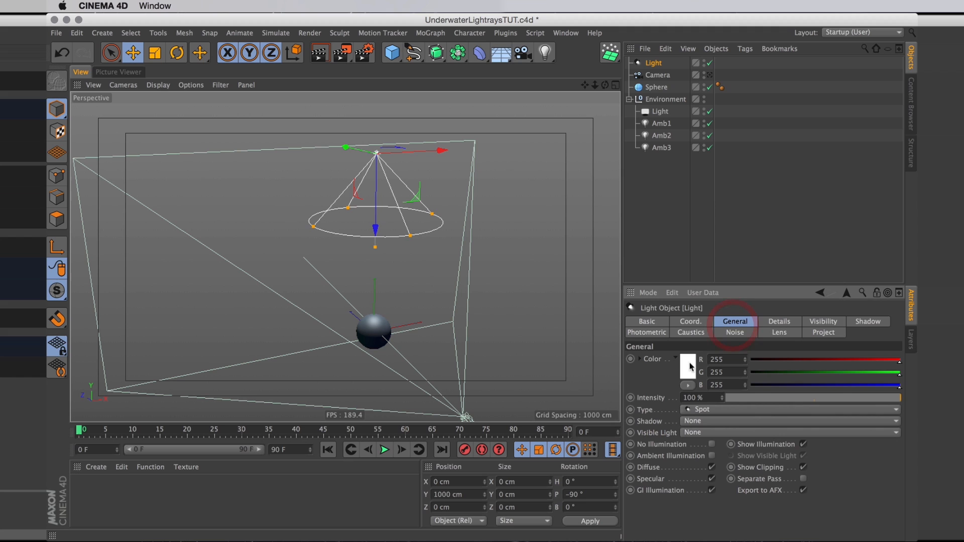
click(687, 367)
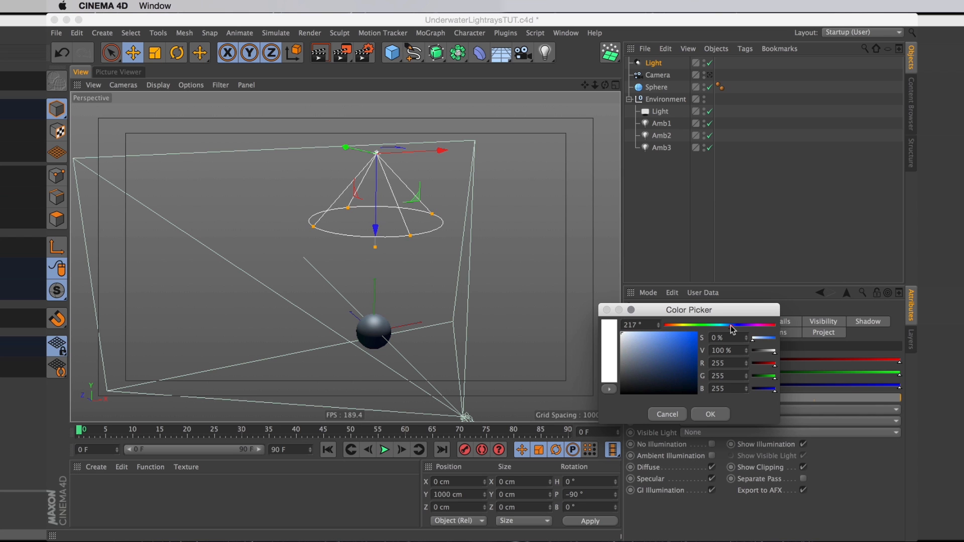
click(654, 335)
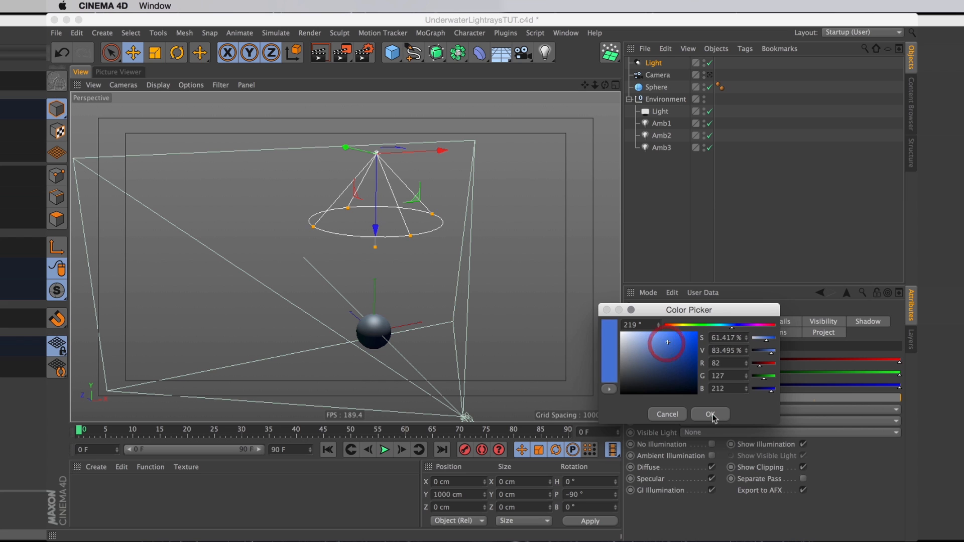
click(710, 414)
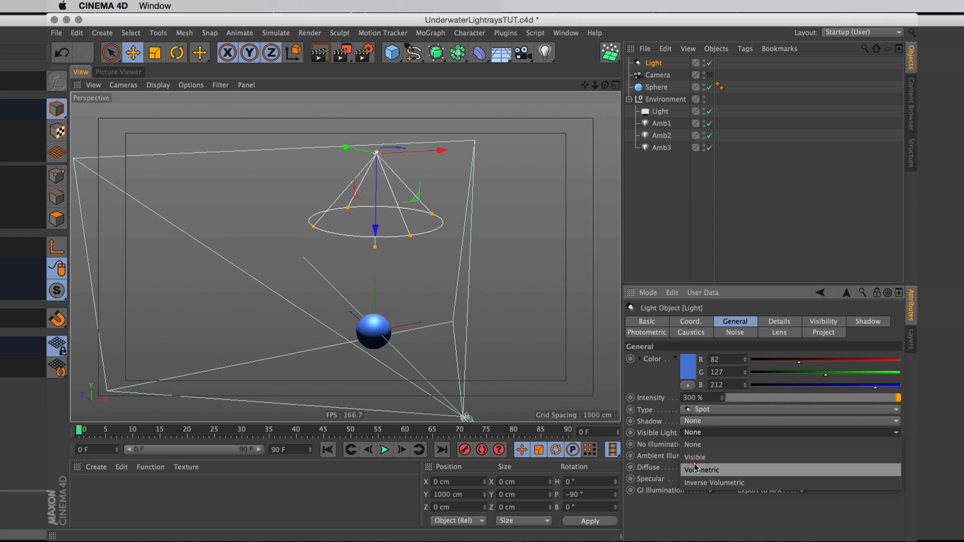
click(701, 470)
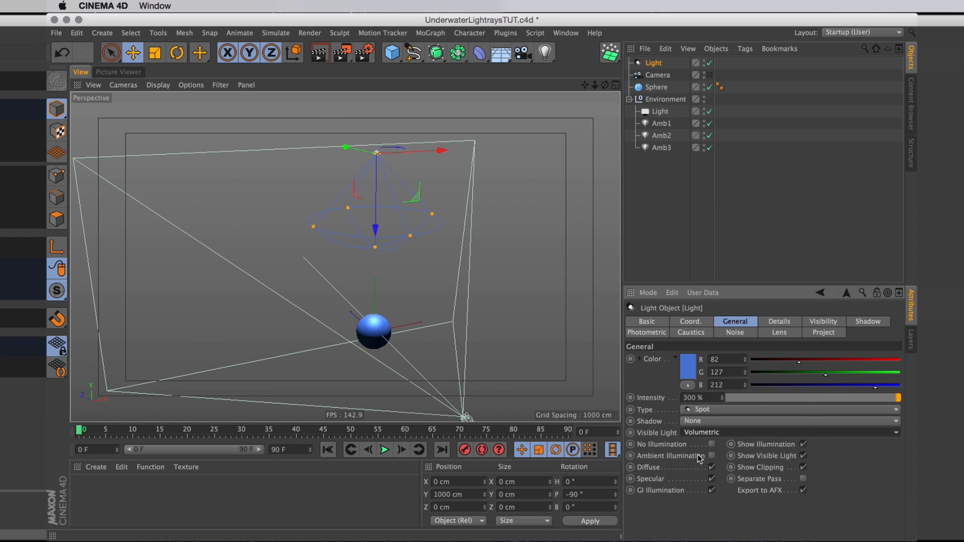
mouse_move(710, 449)
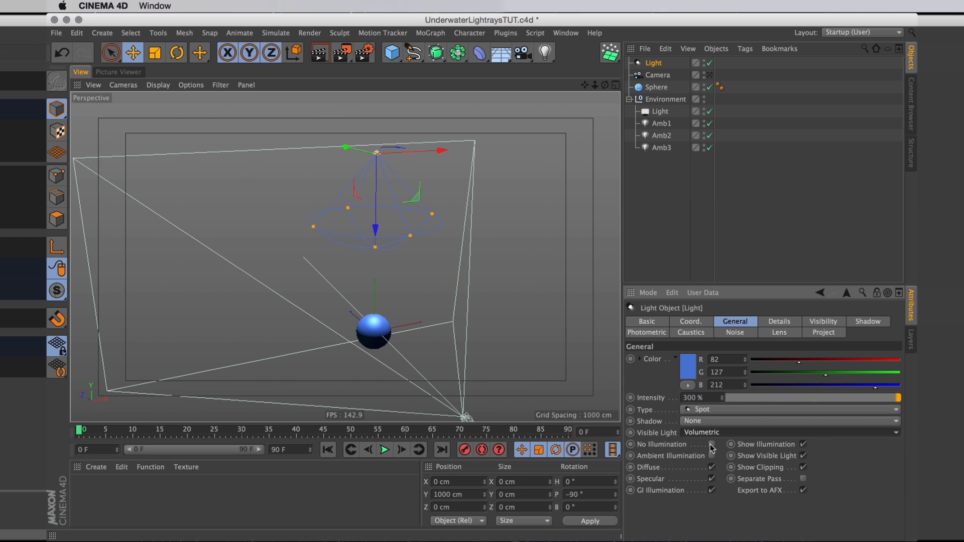
key(cmd+r)
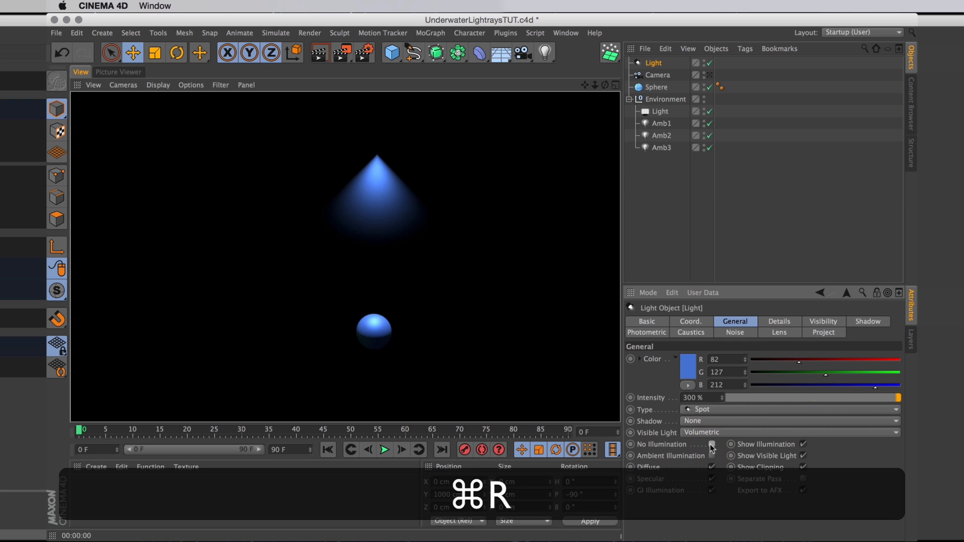
Set the spotlight's visibility to 500 cm inner and 1750 cm outer distance, then render
click(657, 75)
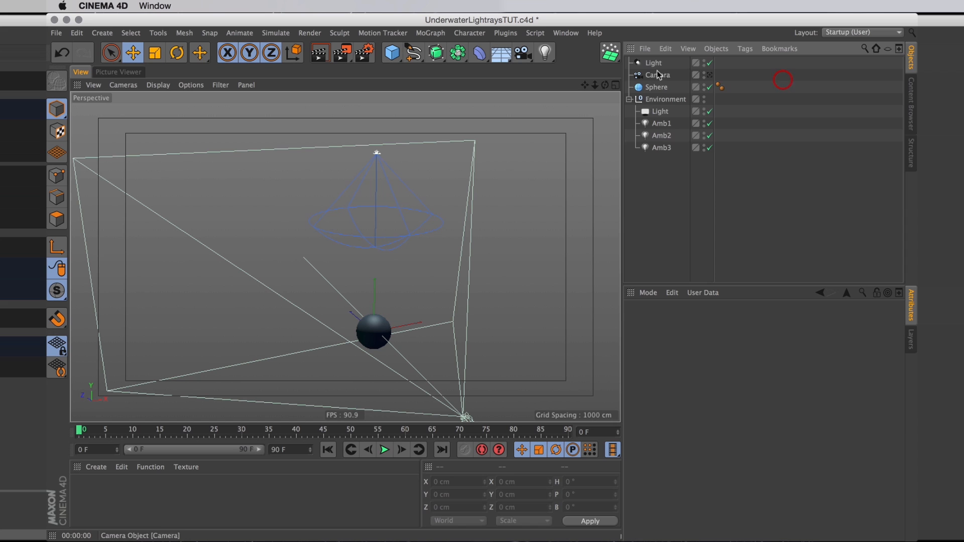
click(653, 62)
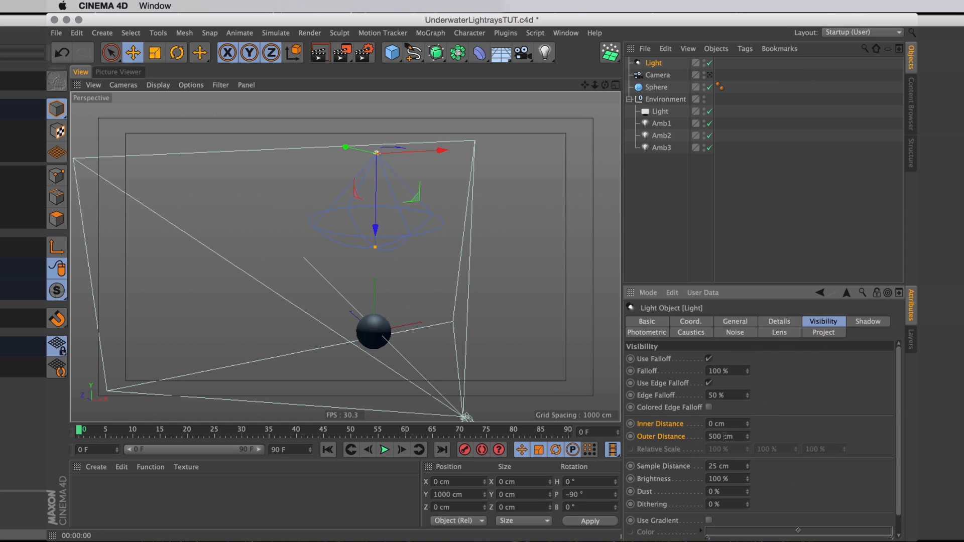
triple_click(718, 436)
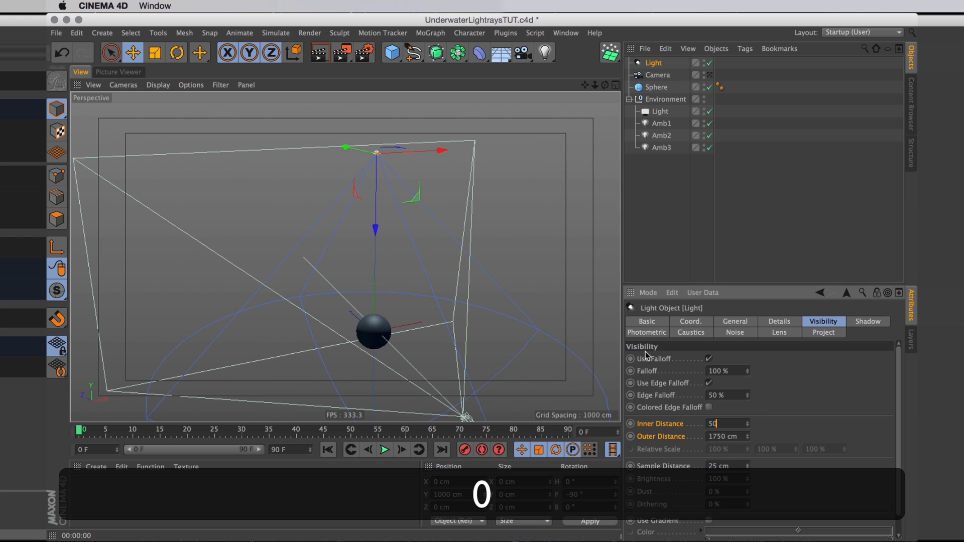
text(500 cm)
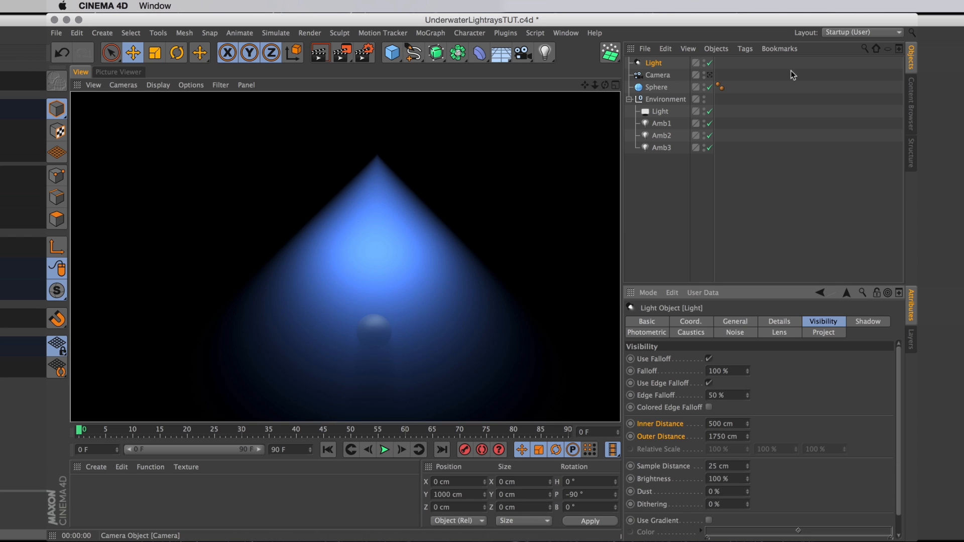
key(cmd+r)
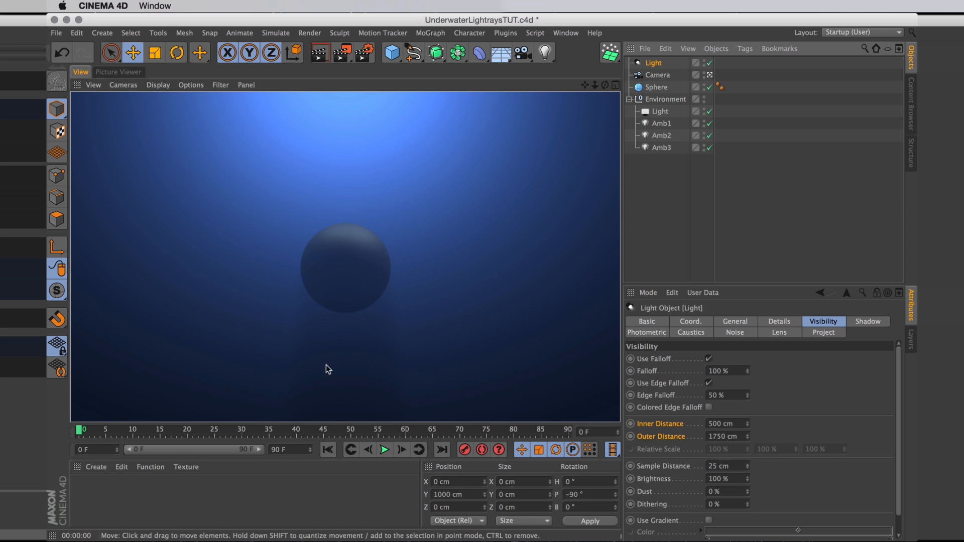
mouse_move(320, 335)
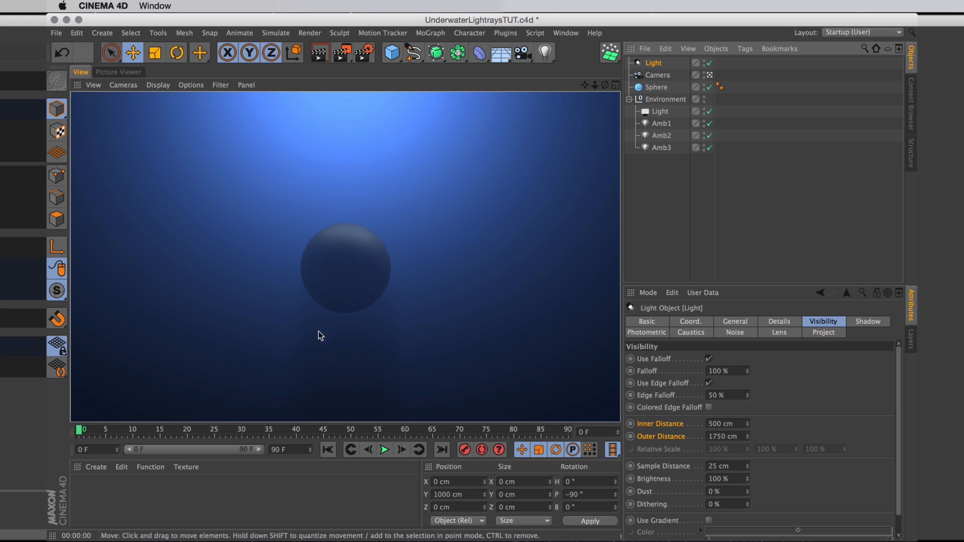
mouse_move(296, 397)
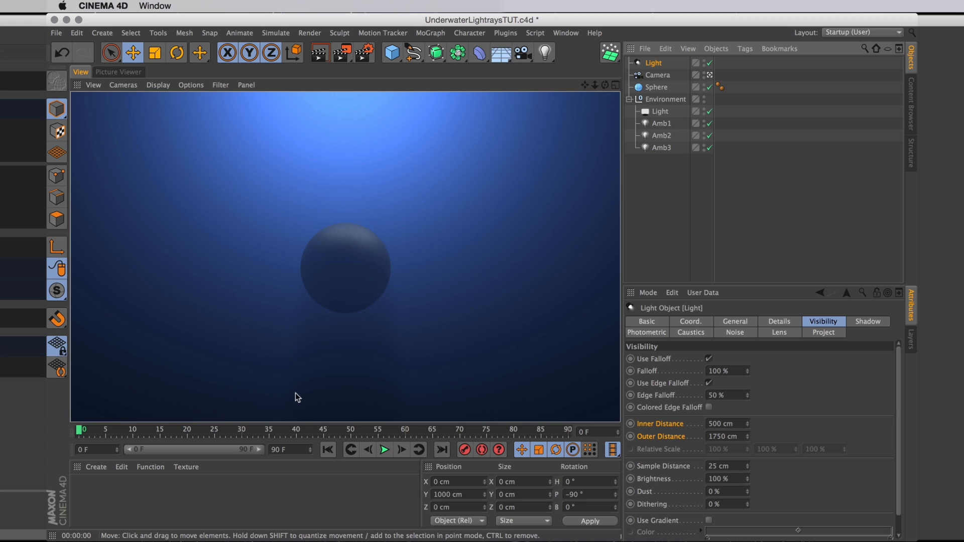
mouse_move(167, 518)
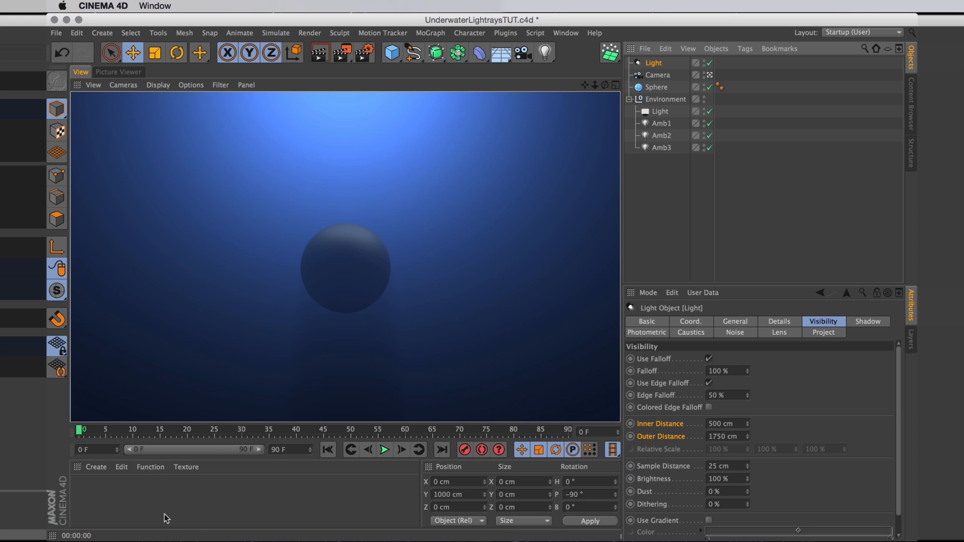
mouse_move(93, 498)
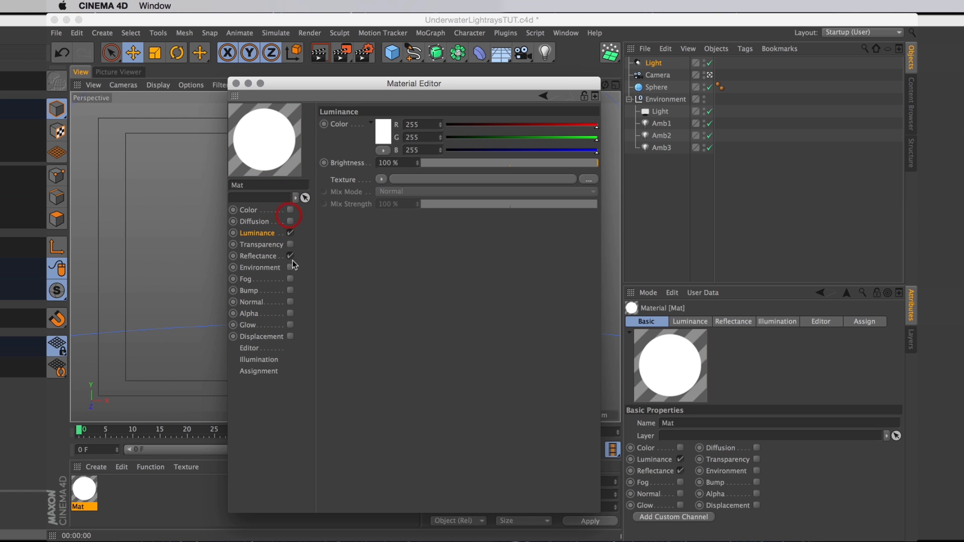
Disable reflectance and load a Layer shader with white-and-black Cranal noise into Mat's alpha
click(290, 256)
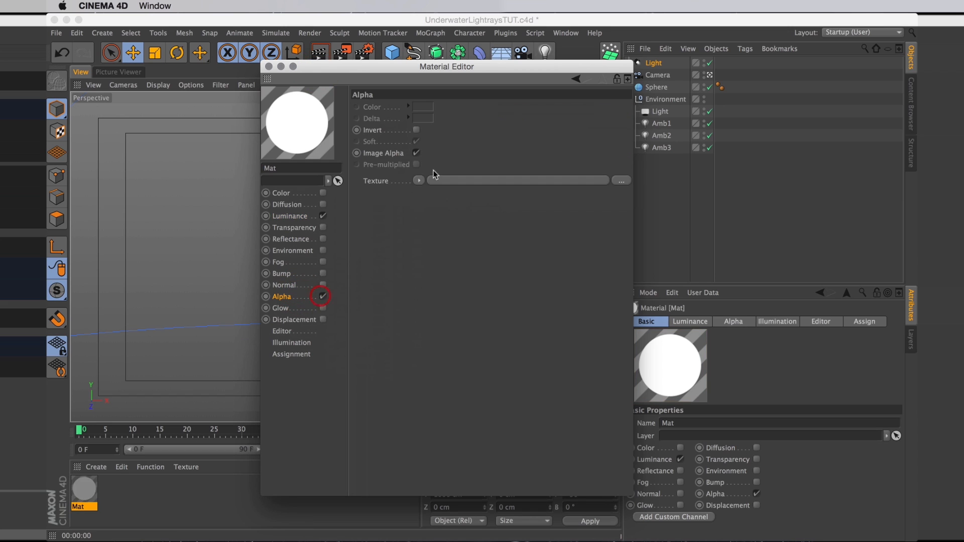
click(419, 181)
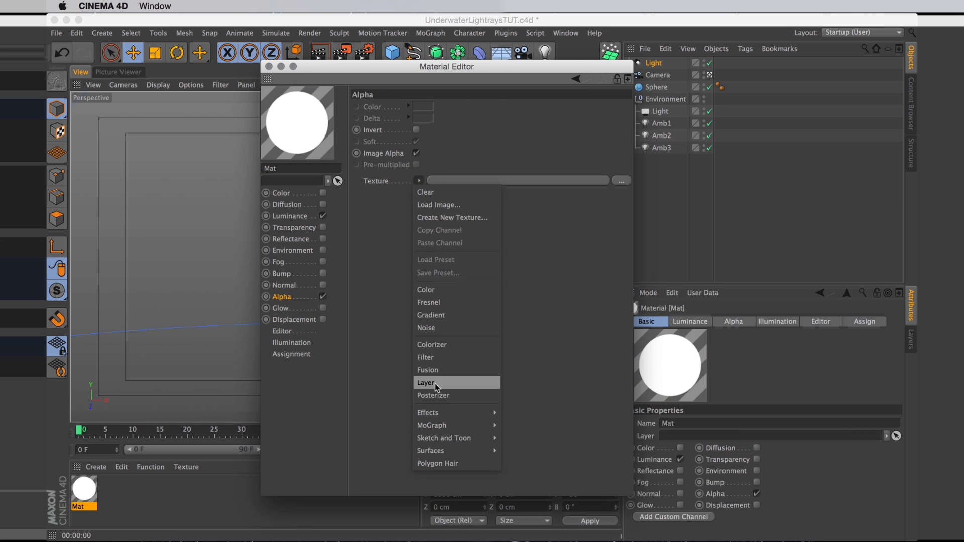
click(425, 383)
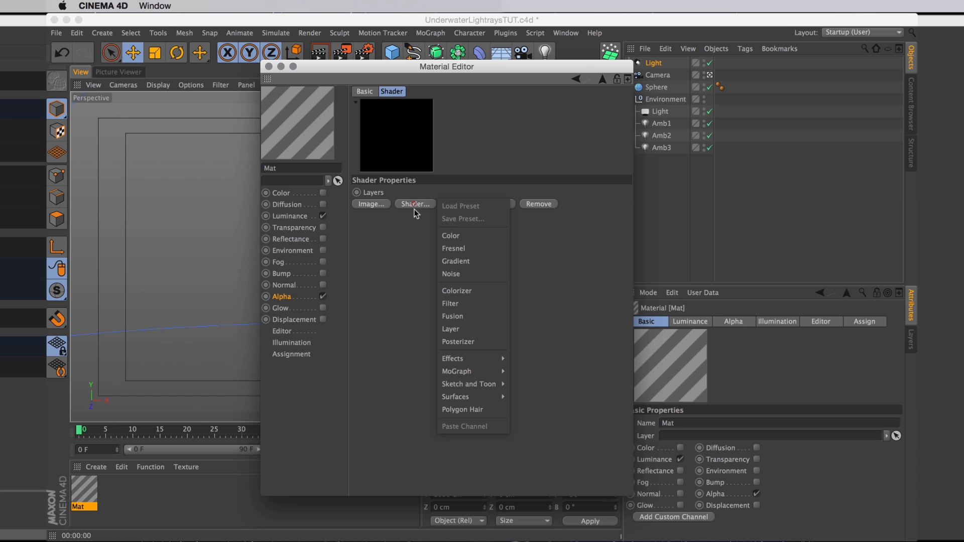
click(451, 273)
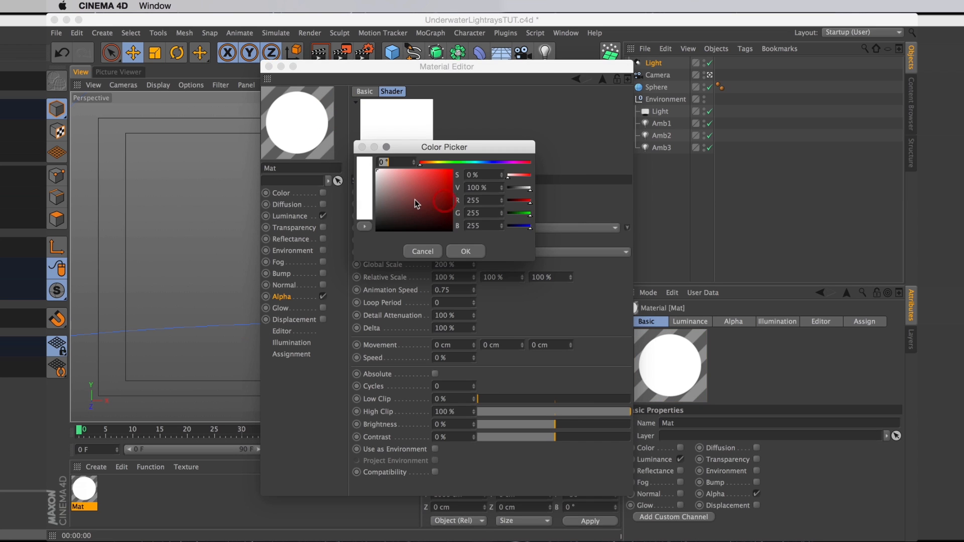
click(466, 251)
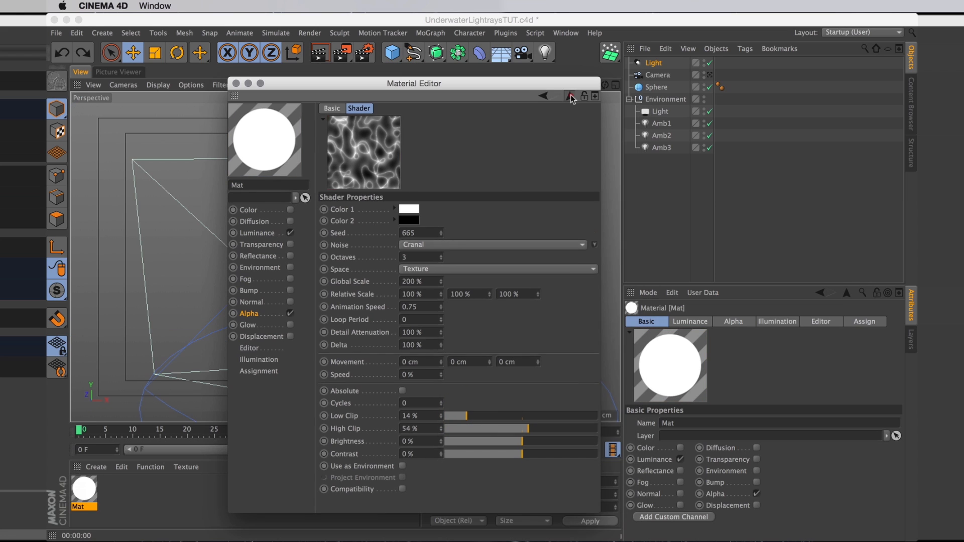
Return to Mat's Alpha channel page and uncheck Image Alpha
click(568, 96)
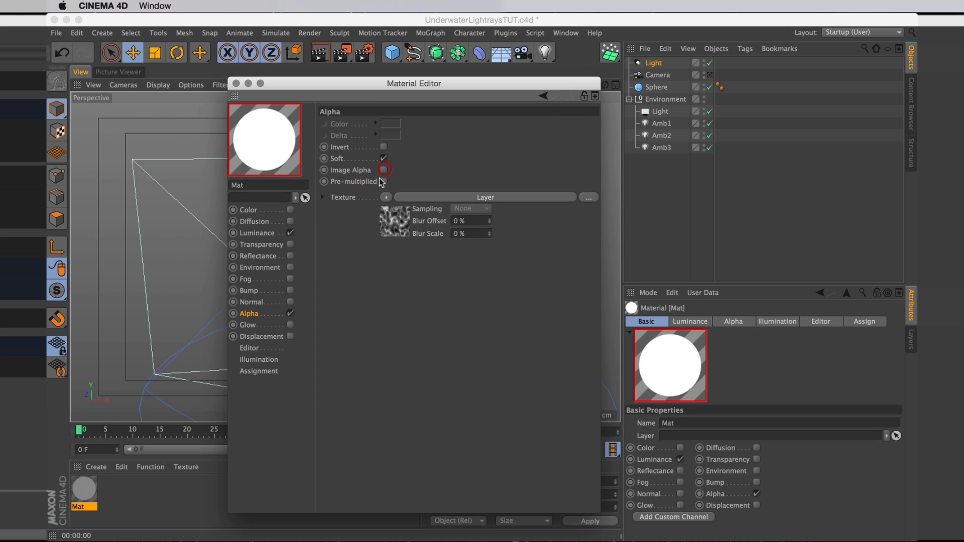
click(383, 170)
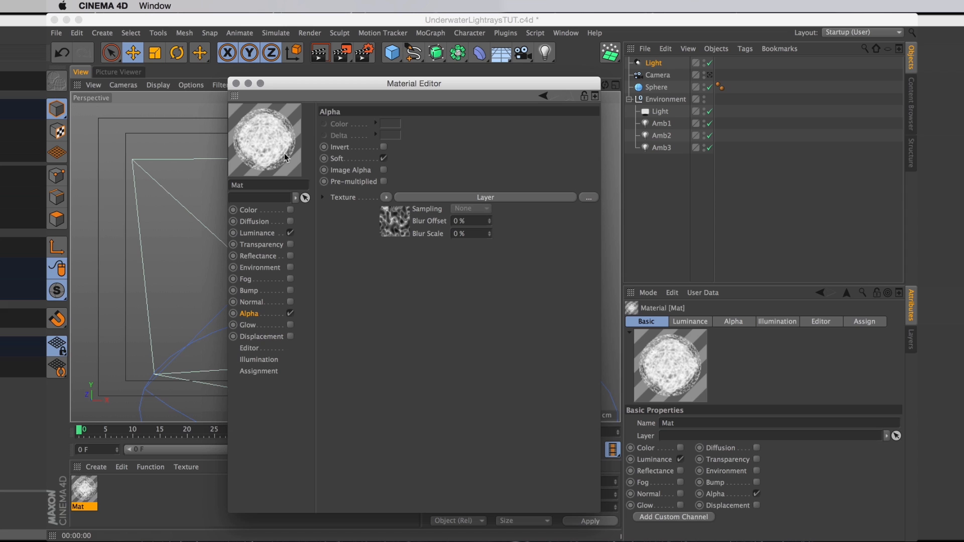
click(239, 83)
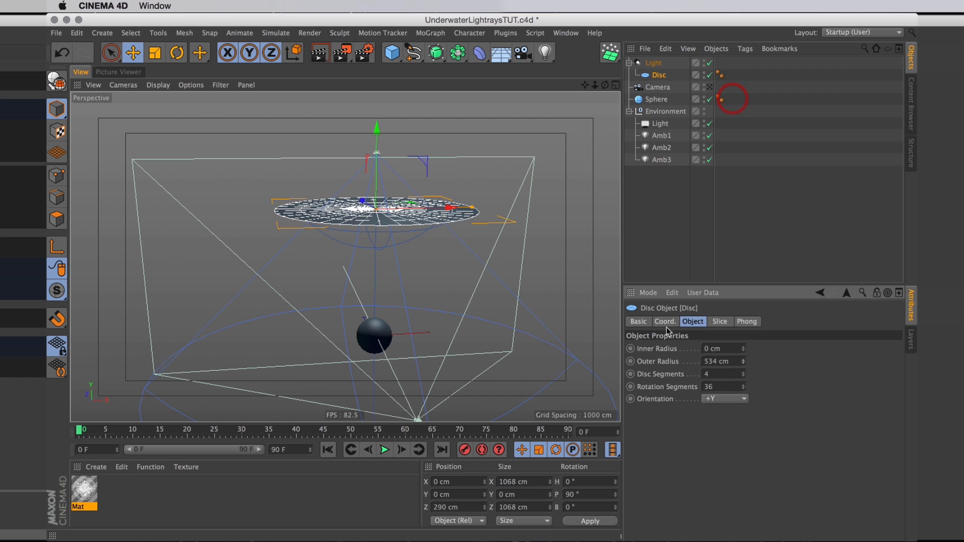
Check the disc's position, undo the height change, and rename the material Caustics
click(664, 321)
text(2500)
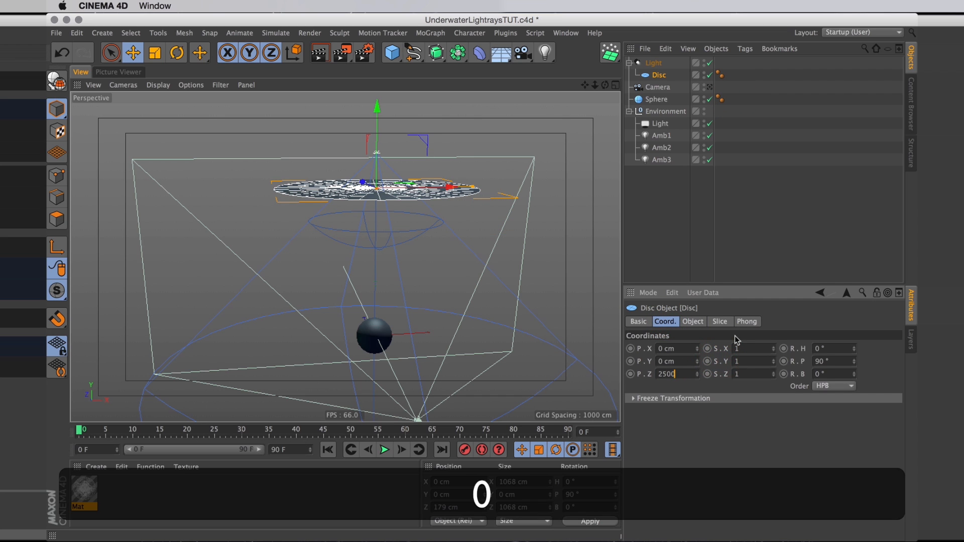
key(cmd+z)
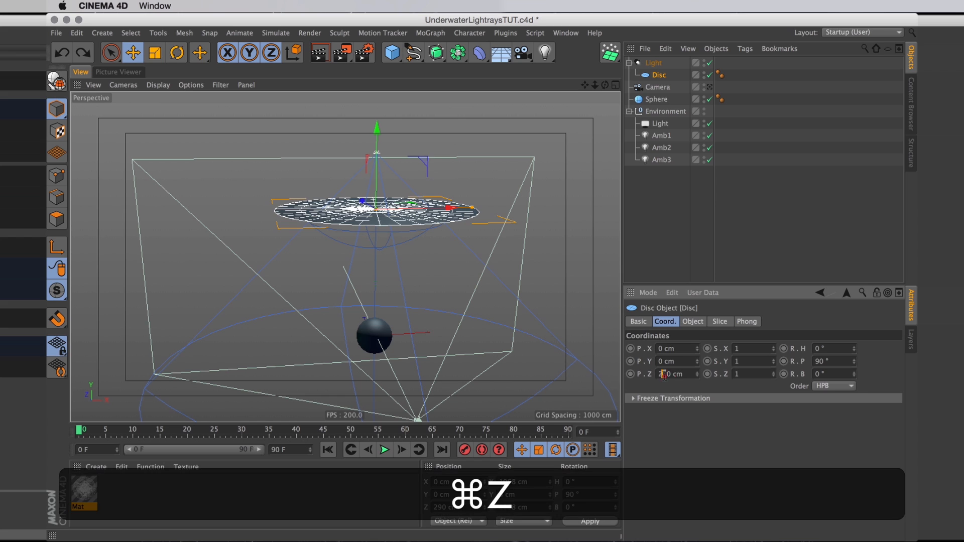
key(cmd+z)
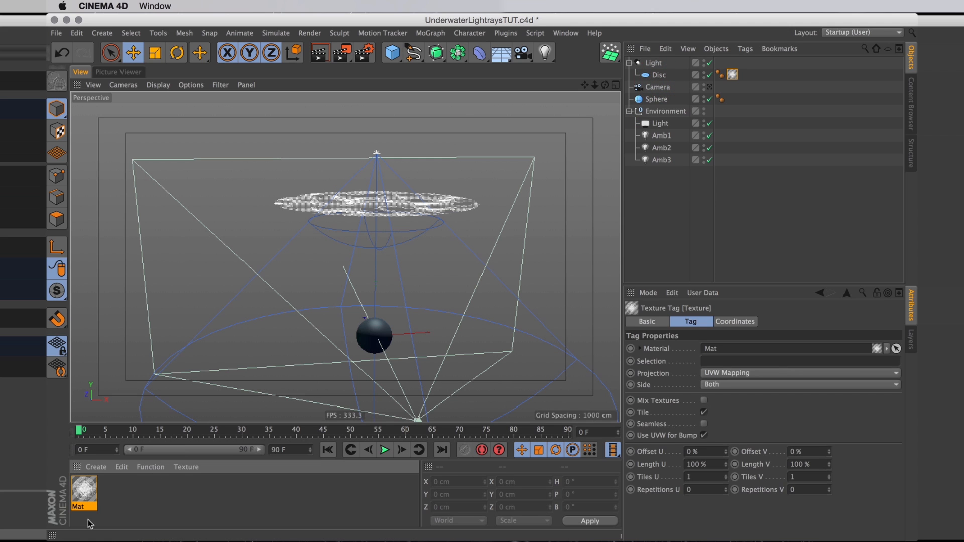
double_click(84, 485)
text(Caustic)
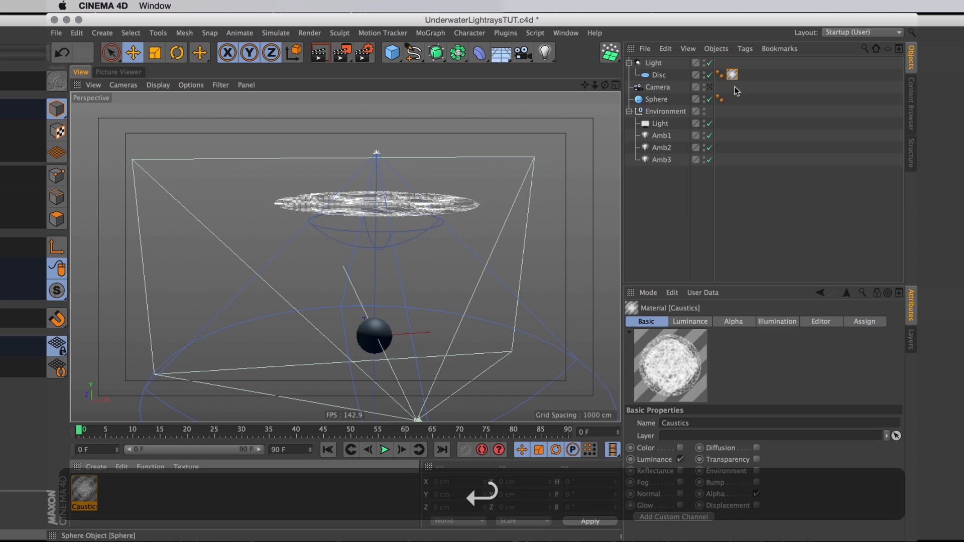
key(cmd+r)
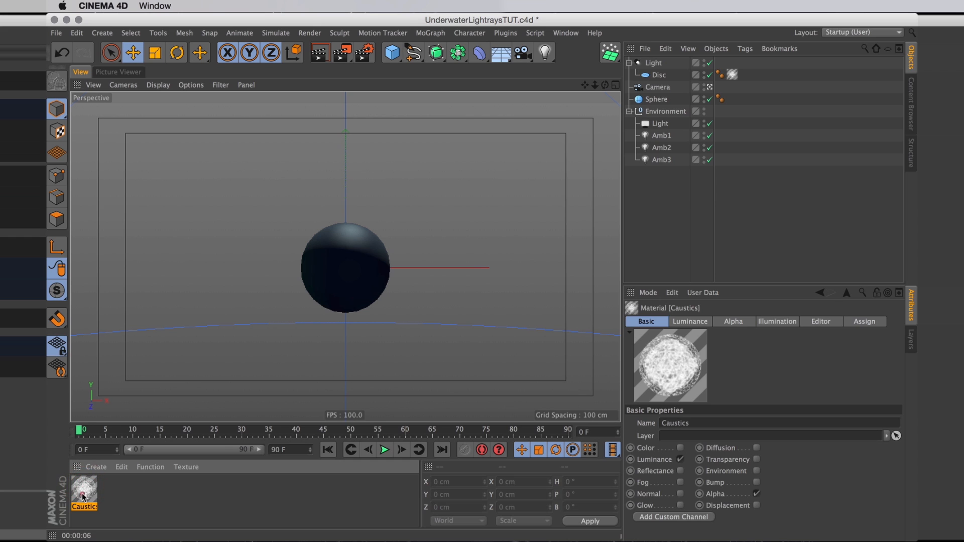
Open the Caustics material in the Material Editor
double_click(84, 490)
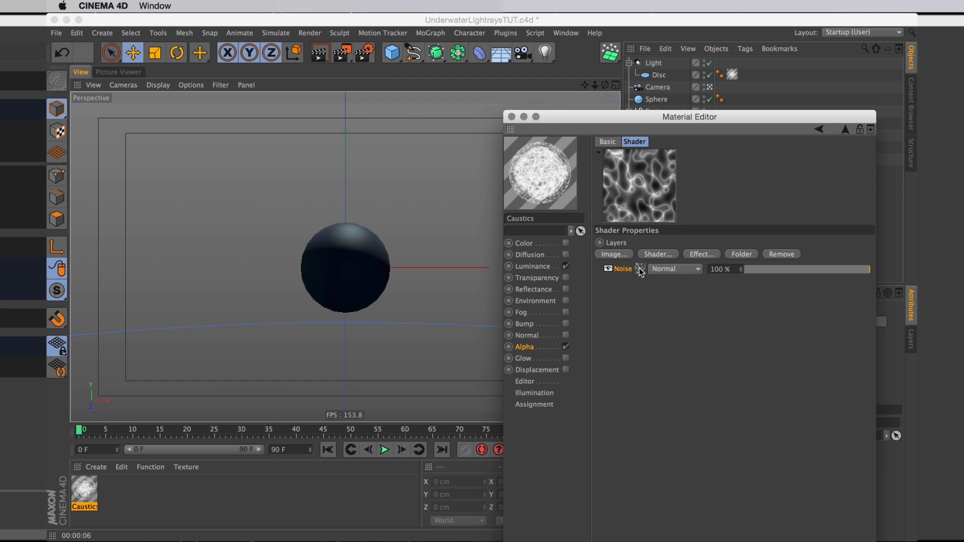
Add a Cranal Distort effect over the noise, set clips 28%/53%, and close the editor
click(657, 254)
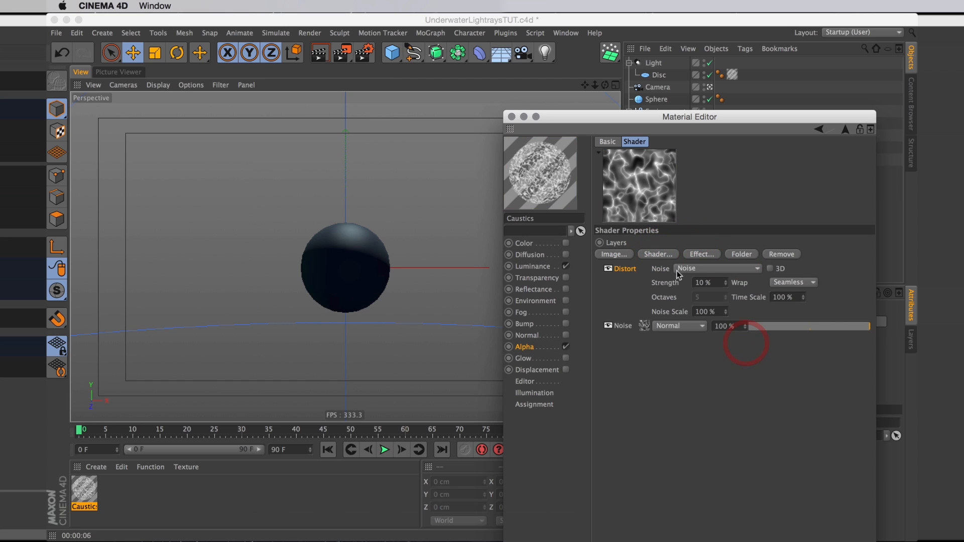
click(717, 268)
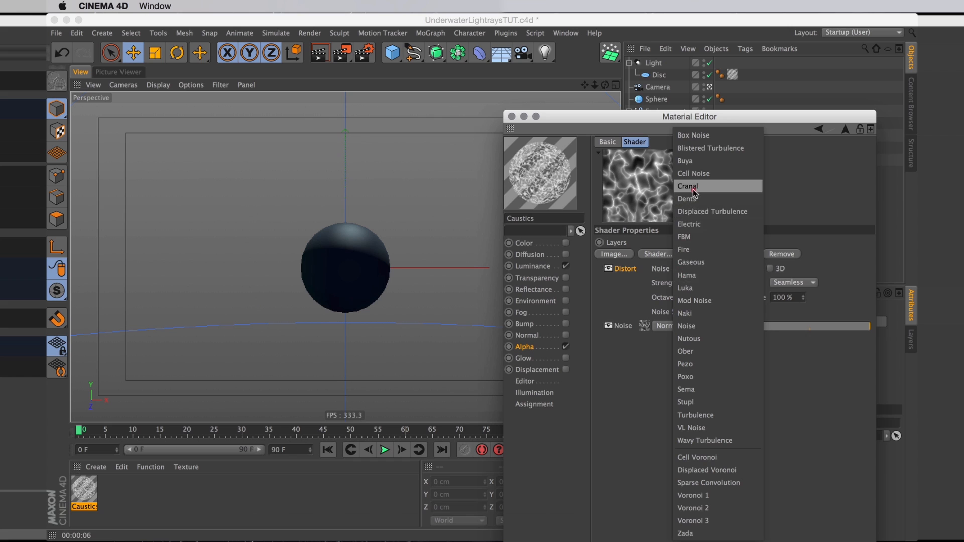
click(687, 185)
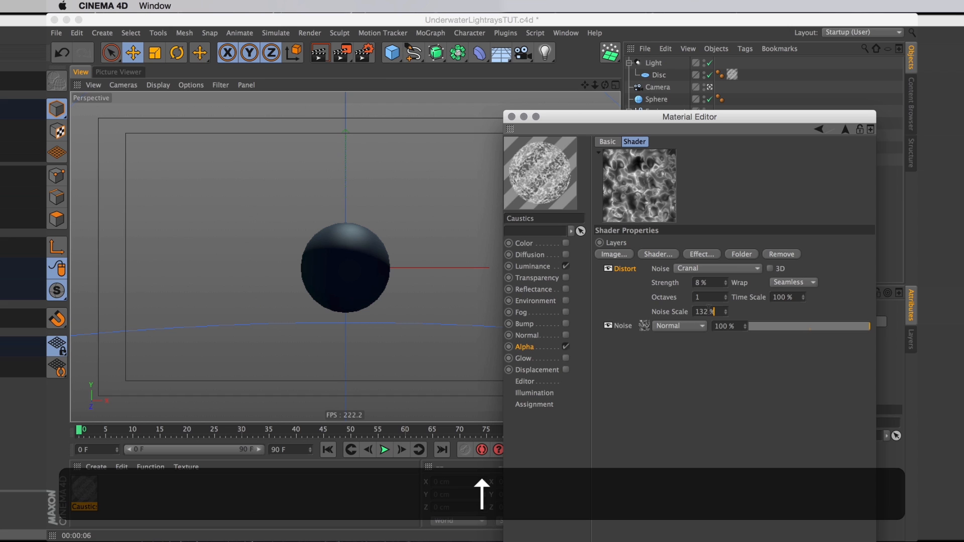
click(726, 309)
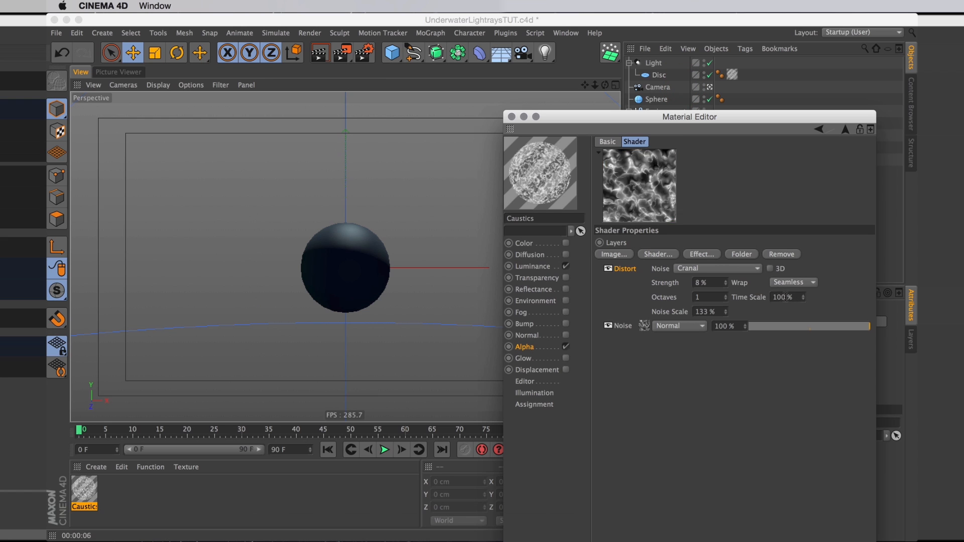
triple_click(781, 297)
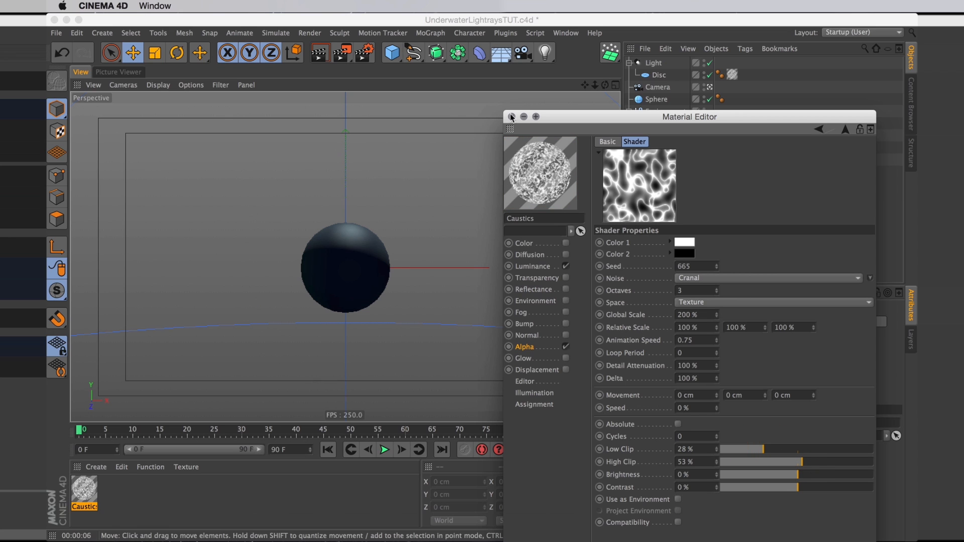
click(511, 116)
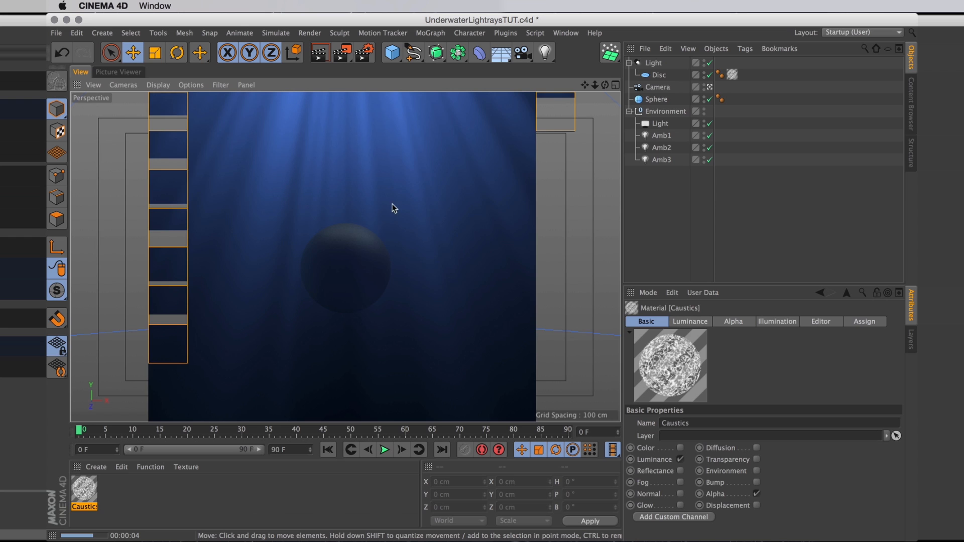
Preview the light-ray render region, then select the caustics disc
click(710, 87)
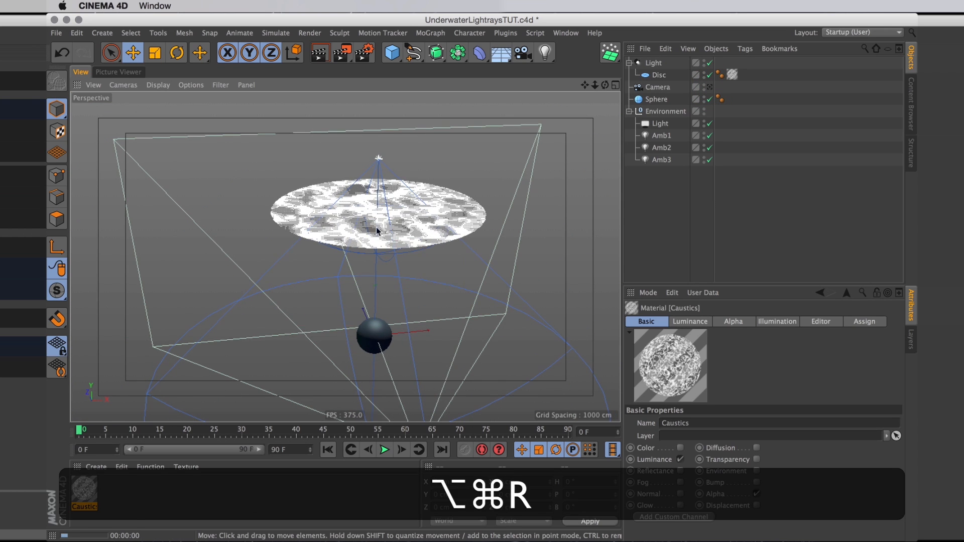
click(744, 49)
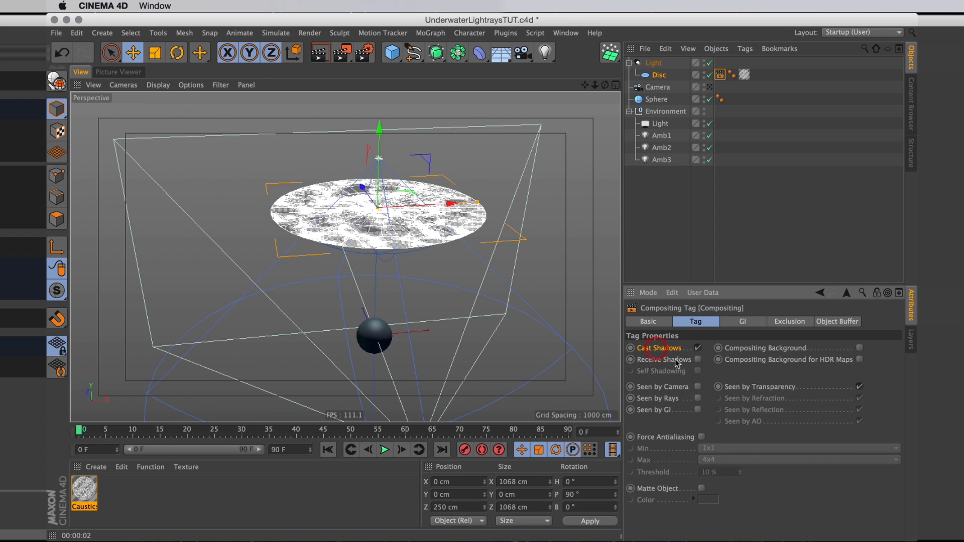
Render the camera view to show streaked blue light rays around the sphere
key(cmd+r)
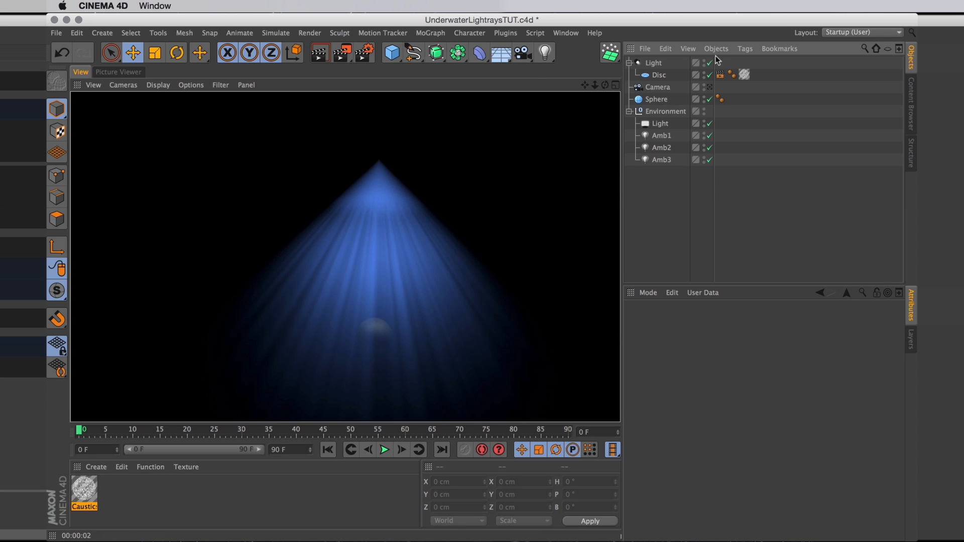
key(cmd+r)
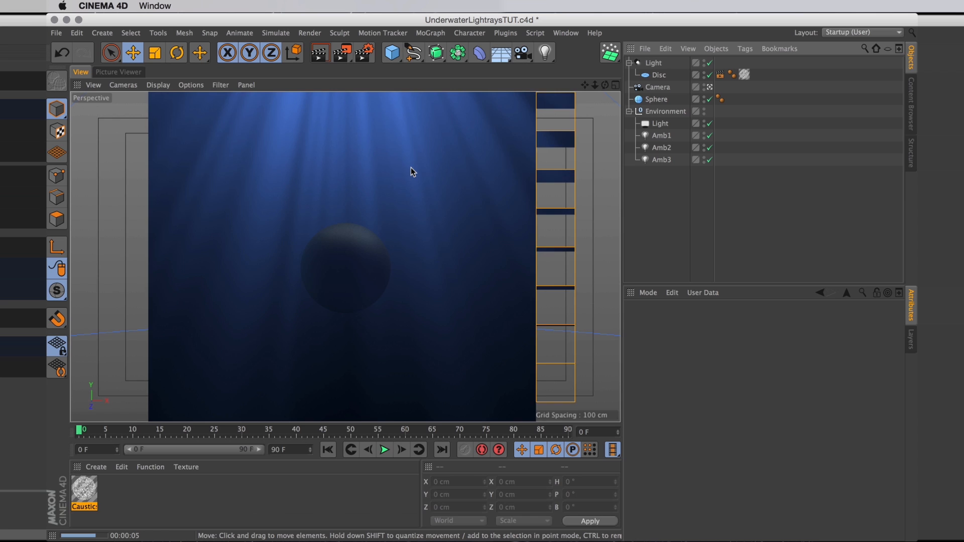
Render the 1920×1080, 76-frame underwater light-ray animation to the Picture Viewer
click(118, 71)
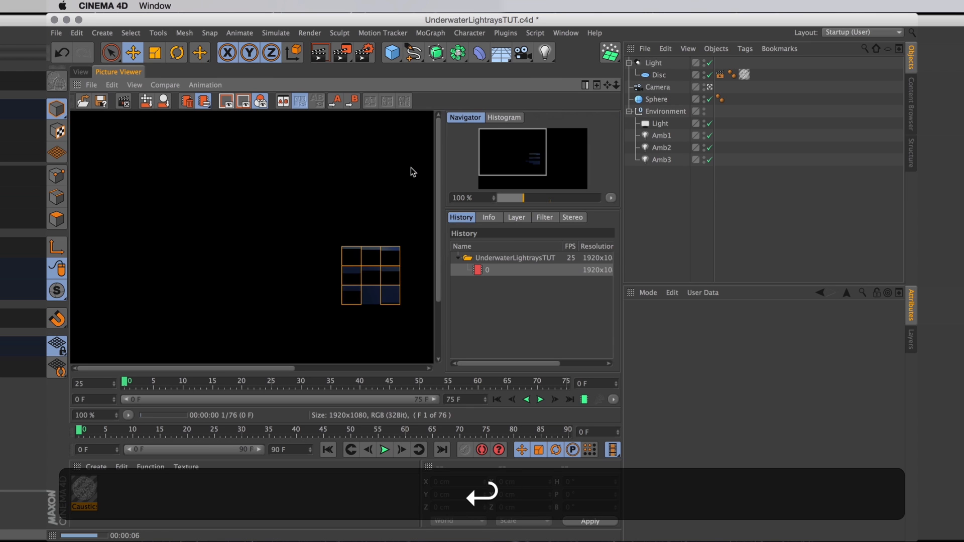